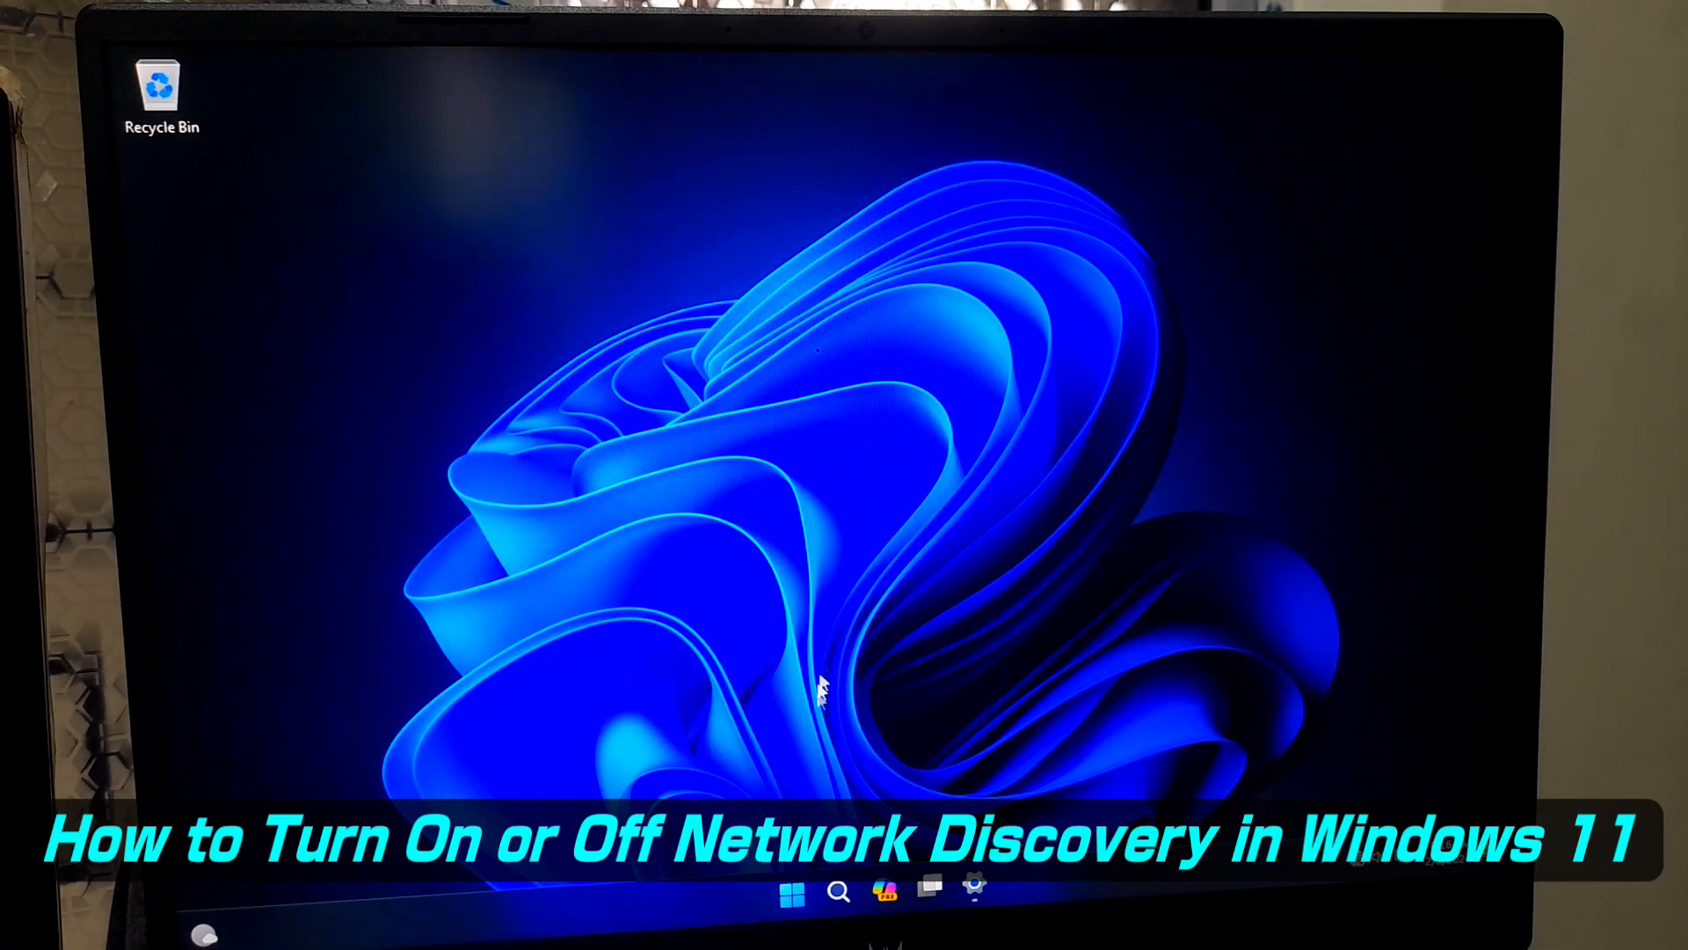
Browse File Explorer's Network to DESKTOP-74RS9KS and view its shares c, d, e and Users
{"action": "left_click", "coordinate": [924, 892]}
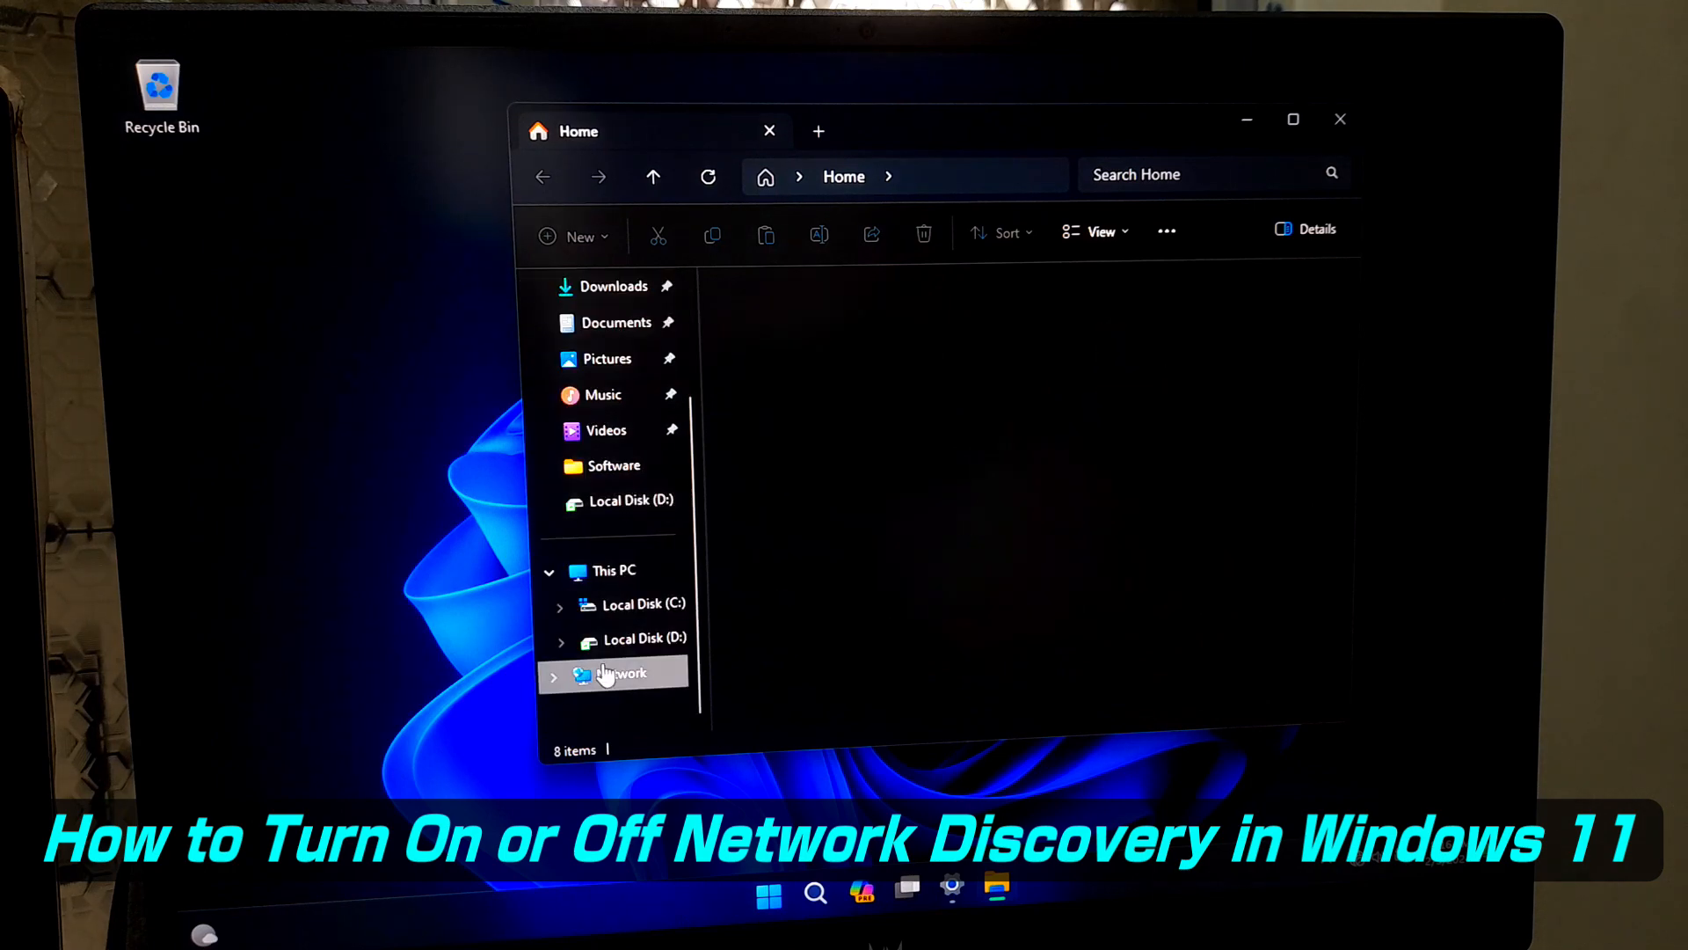
{"action": "double_click", "coordinate": [620, 673]}
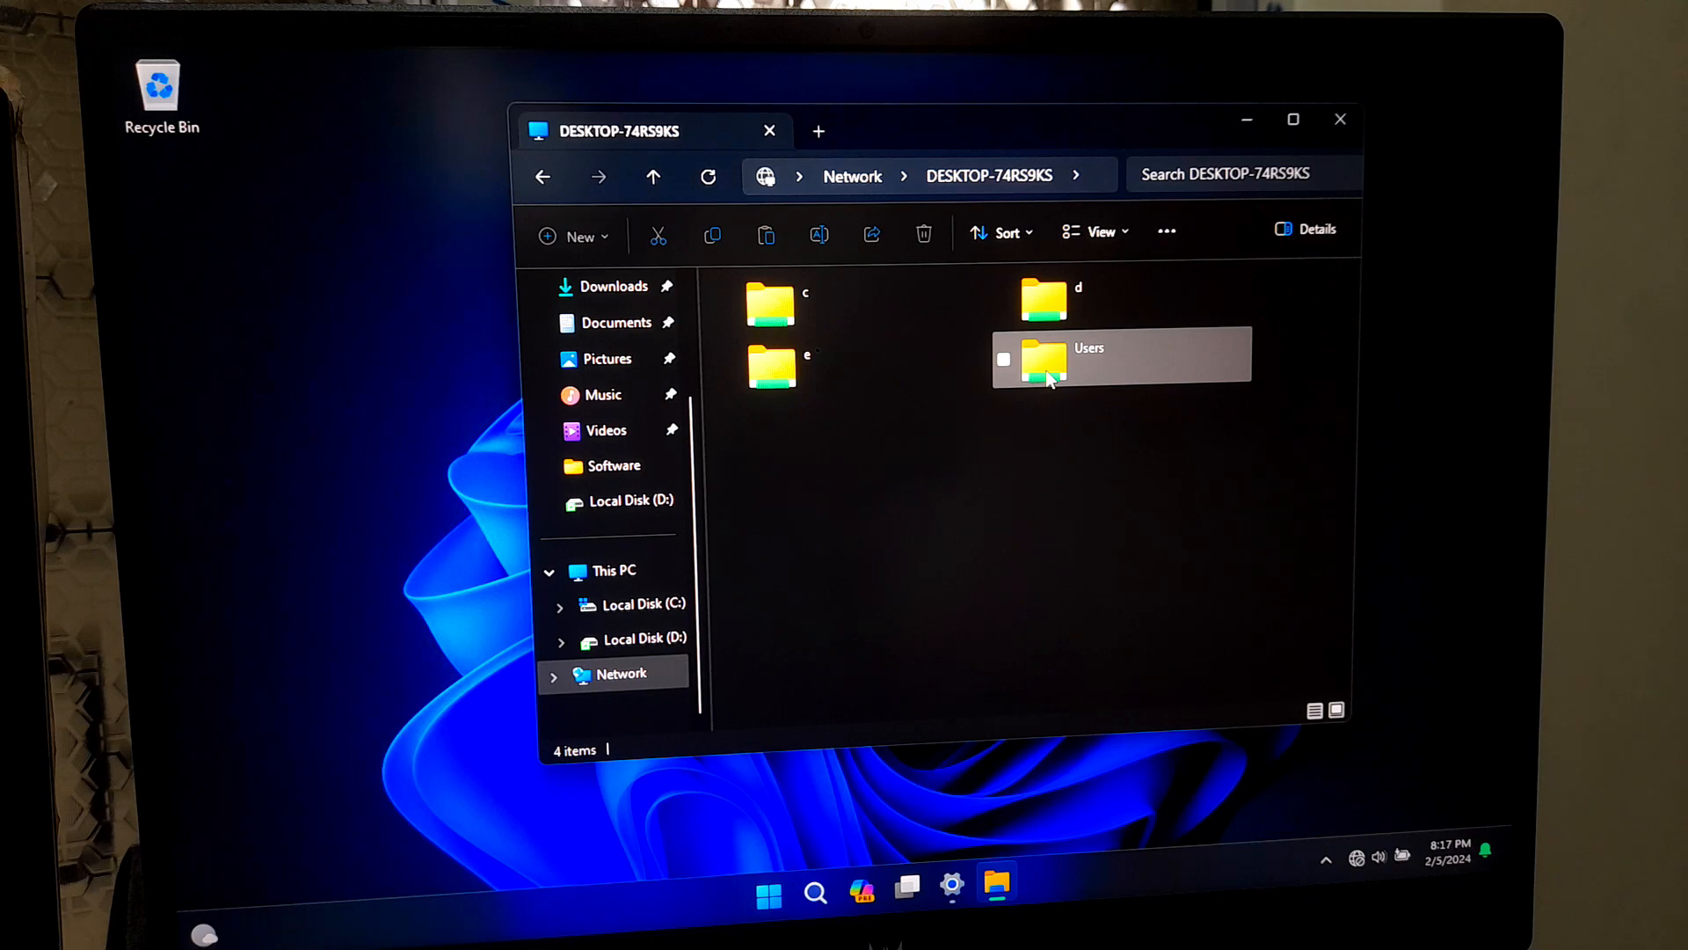
{"action": "left_click", "coordinate": [542, 176]}
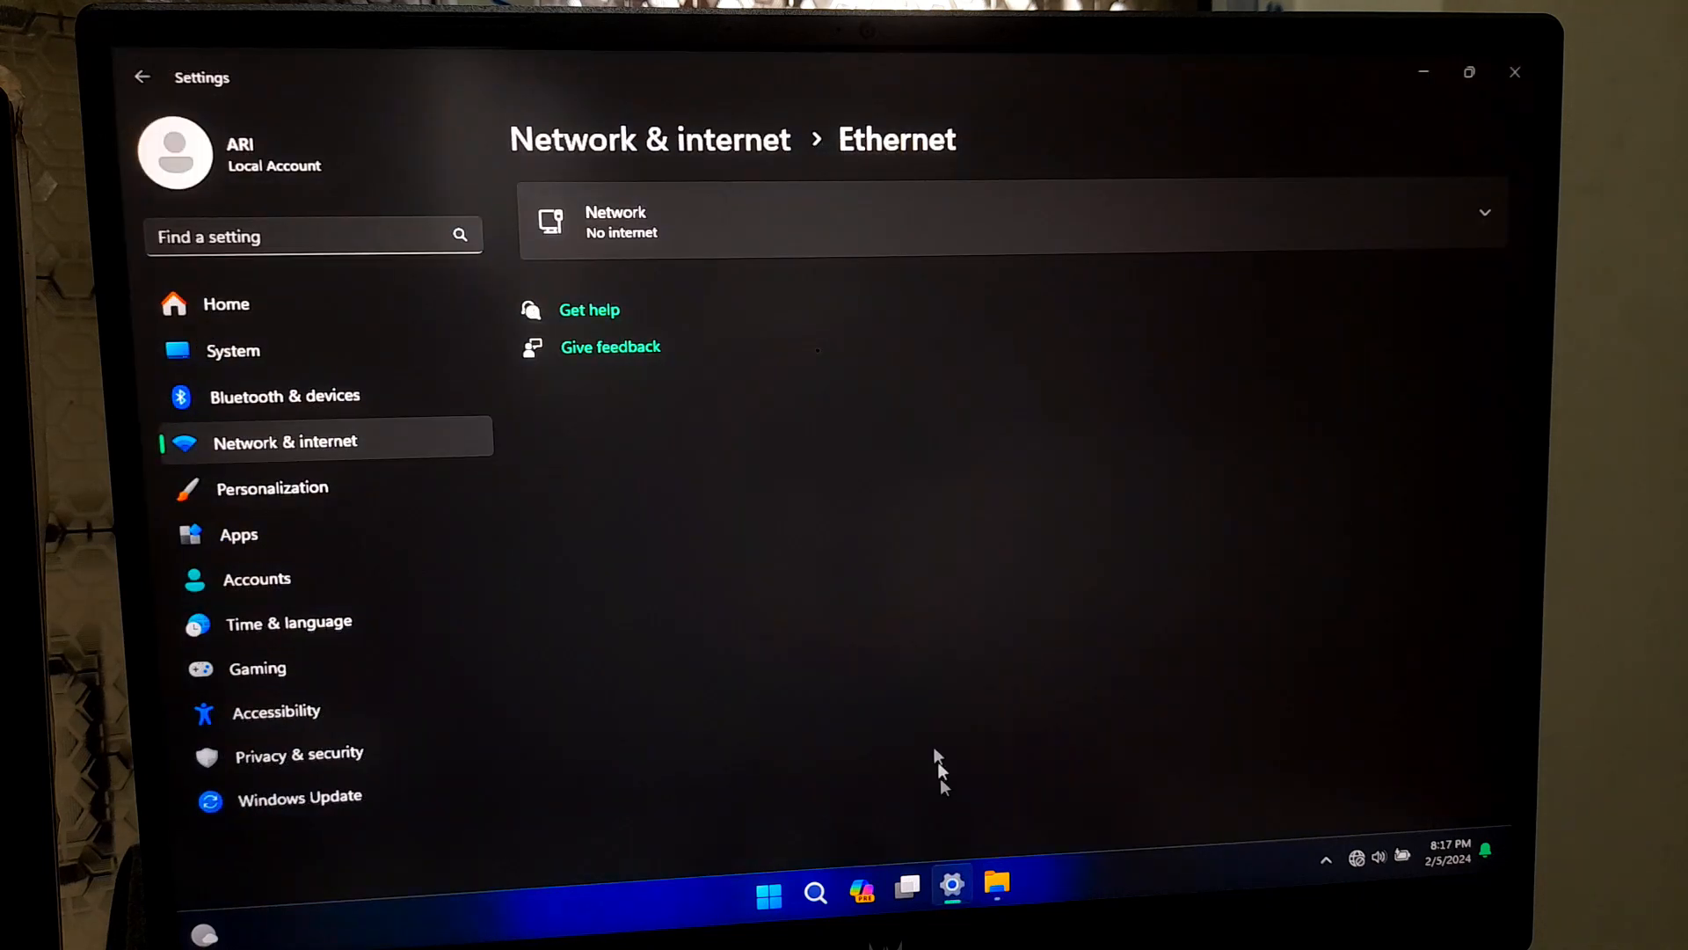
Expand the Ethernet network entry to show its Private network profile type
{"action": "left_click", "coordinate": [1012, 211]}
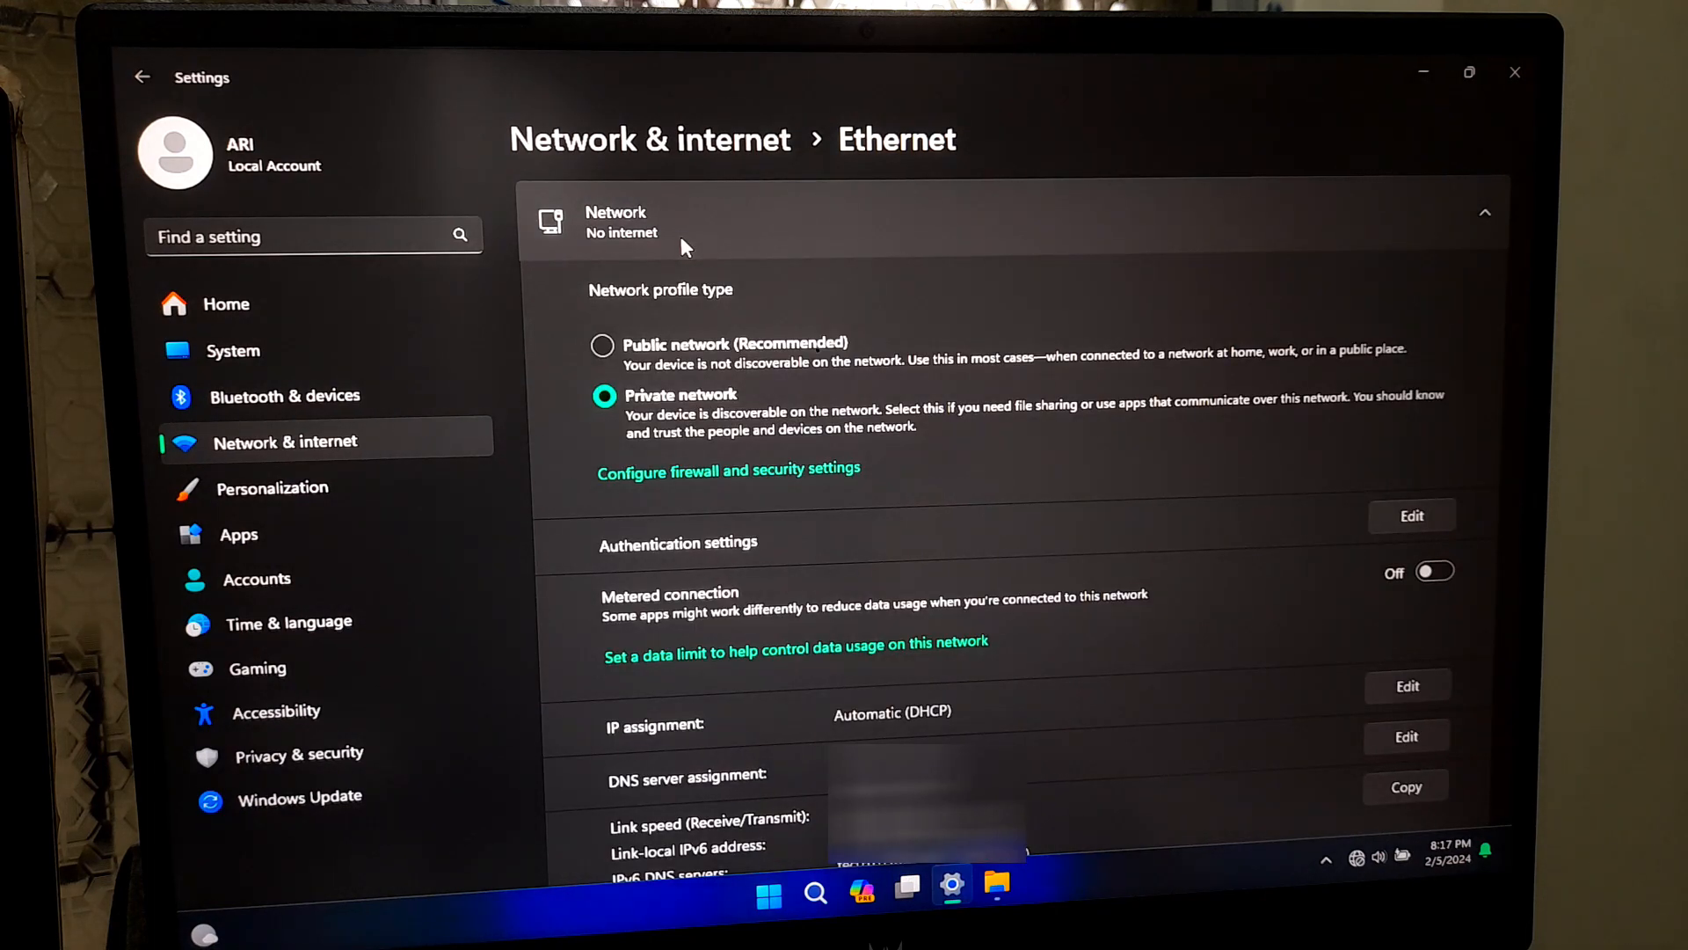
{"action": "left_click", "coordinate": [1485, 212]}
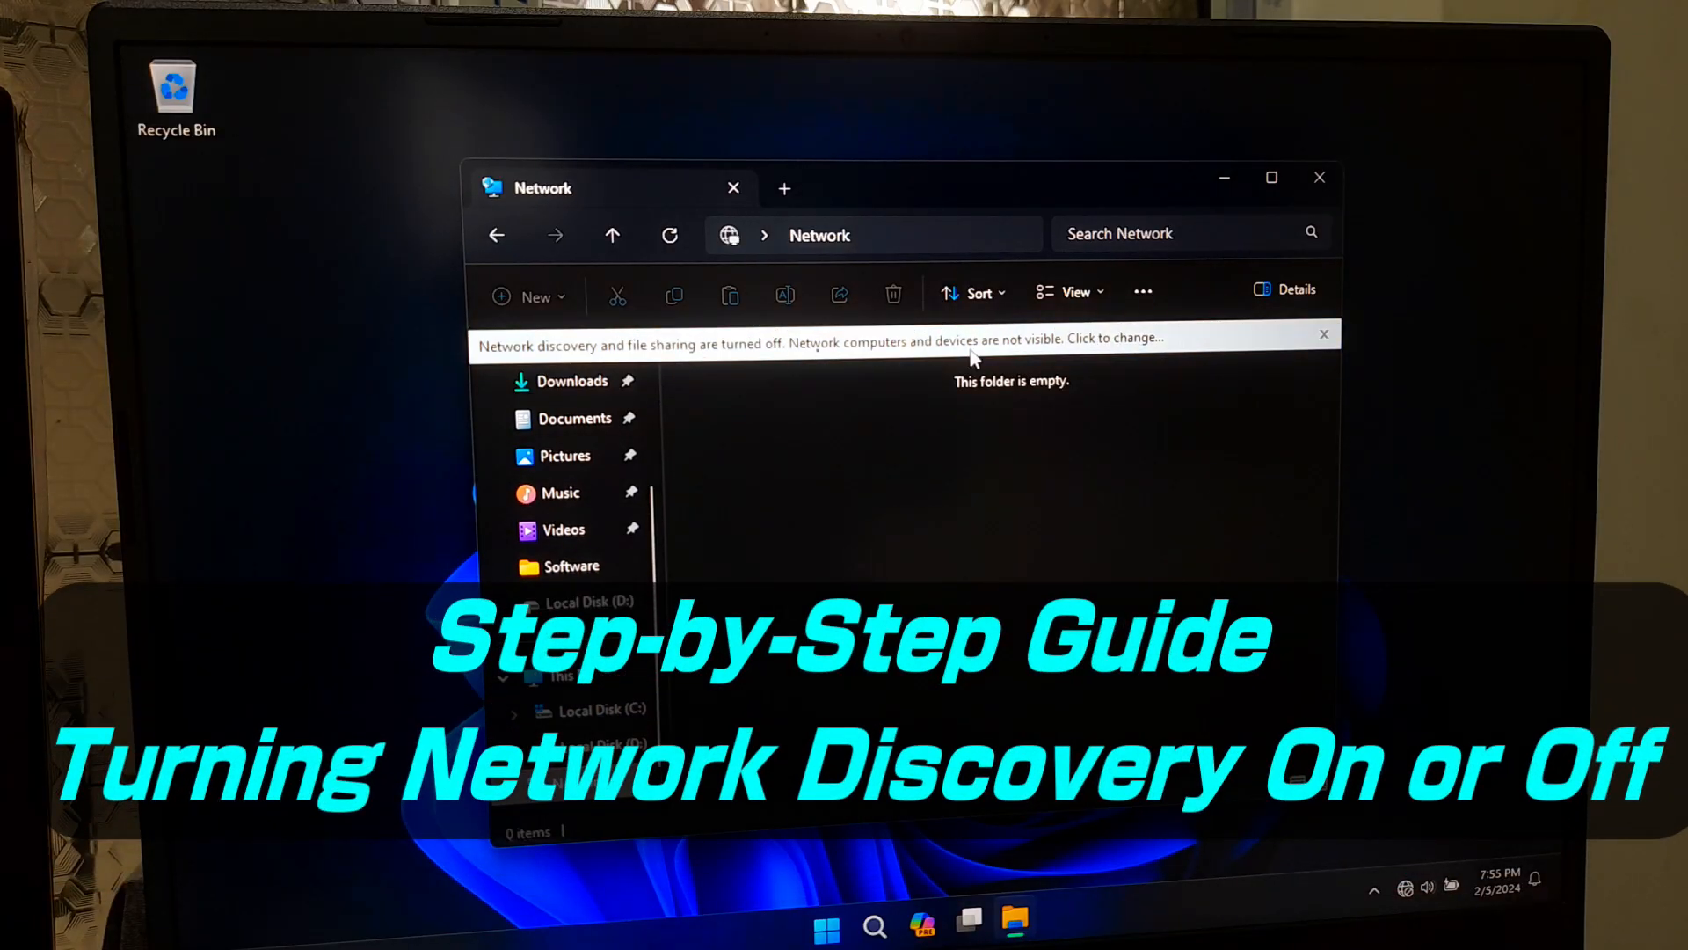
Launch Windows Settings from the Start button's quick link menu
{"action": "left_click", "coordinate": [974, 343]}
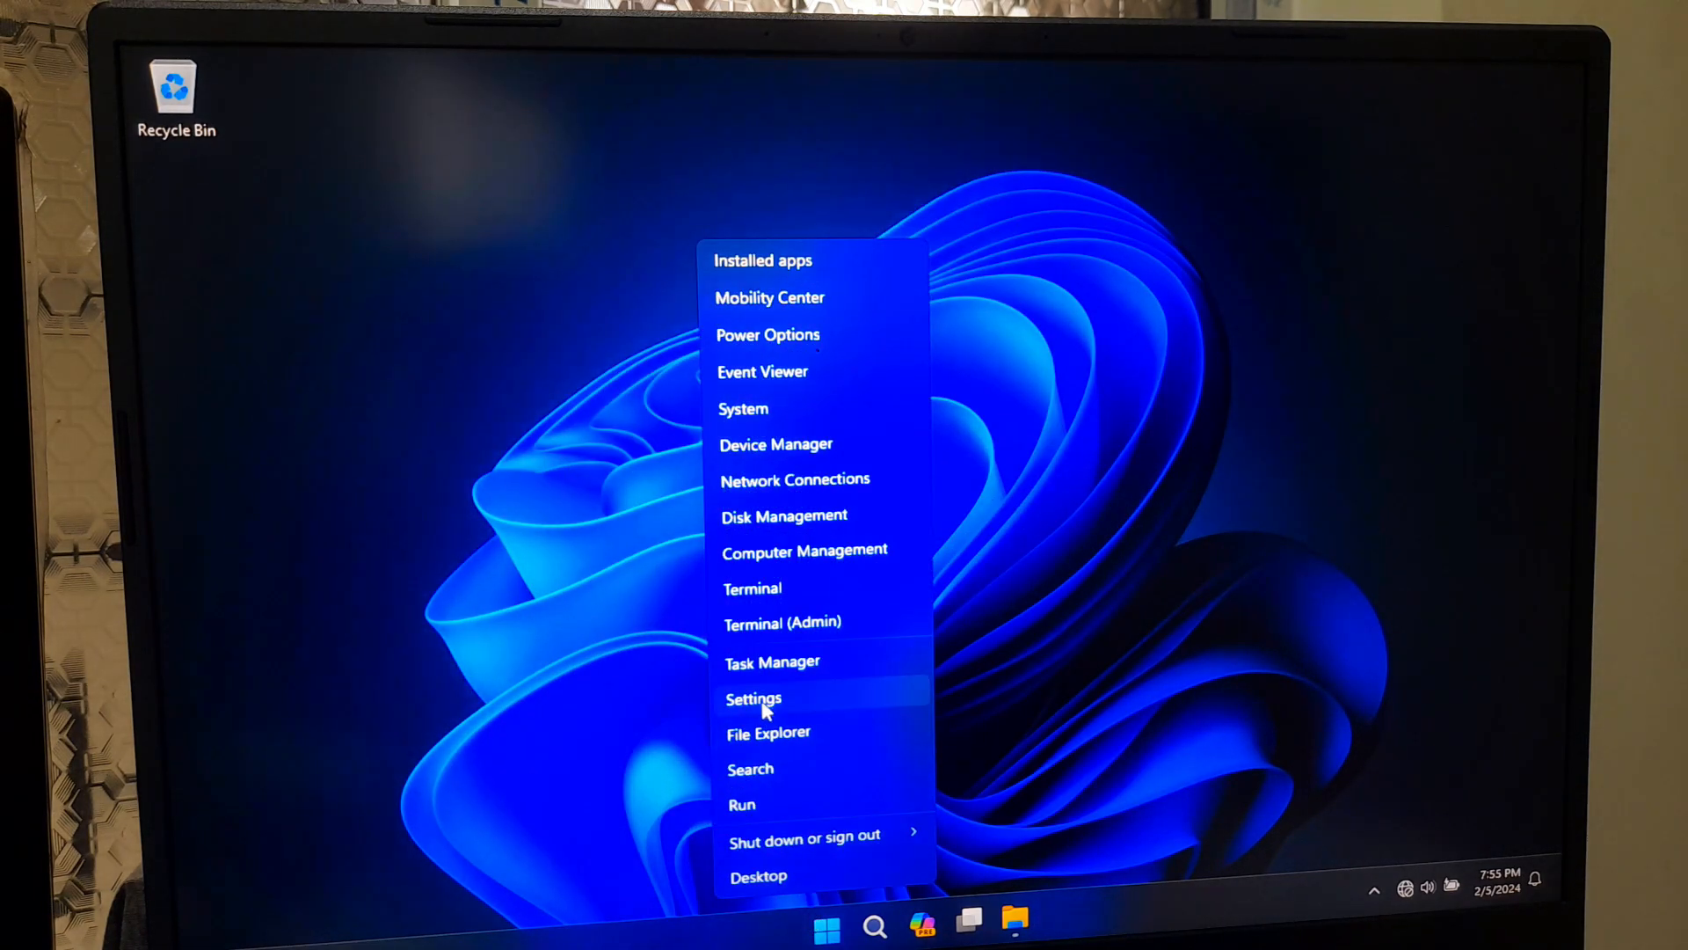
{"action": "left_click", "coordinate": [755, 698]}
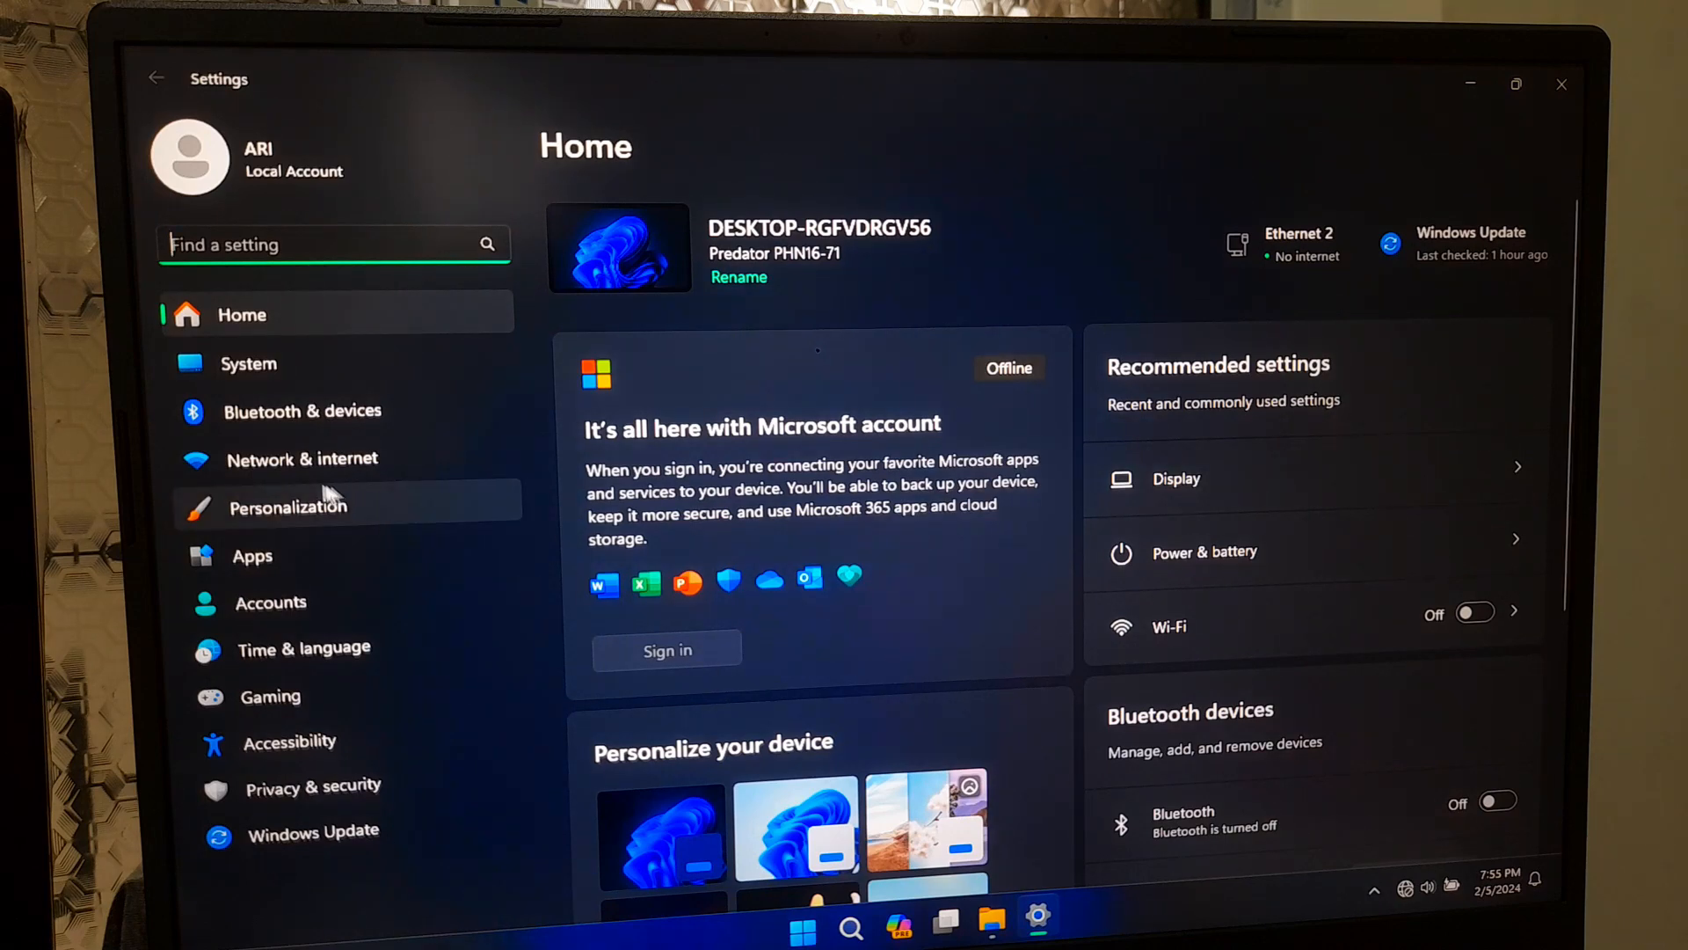
Go to Network & internet, Advanced network settings, then Advanced sharing settings
{"action": "left_click", "coordinate": [302, 459]}
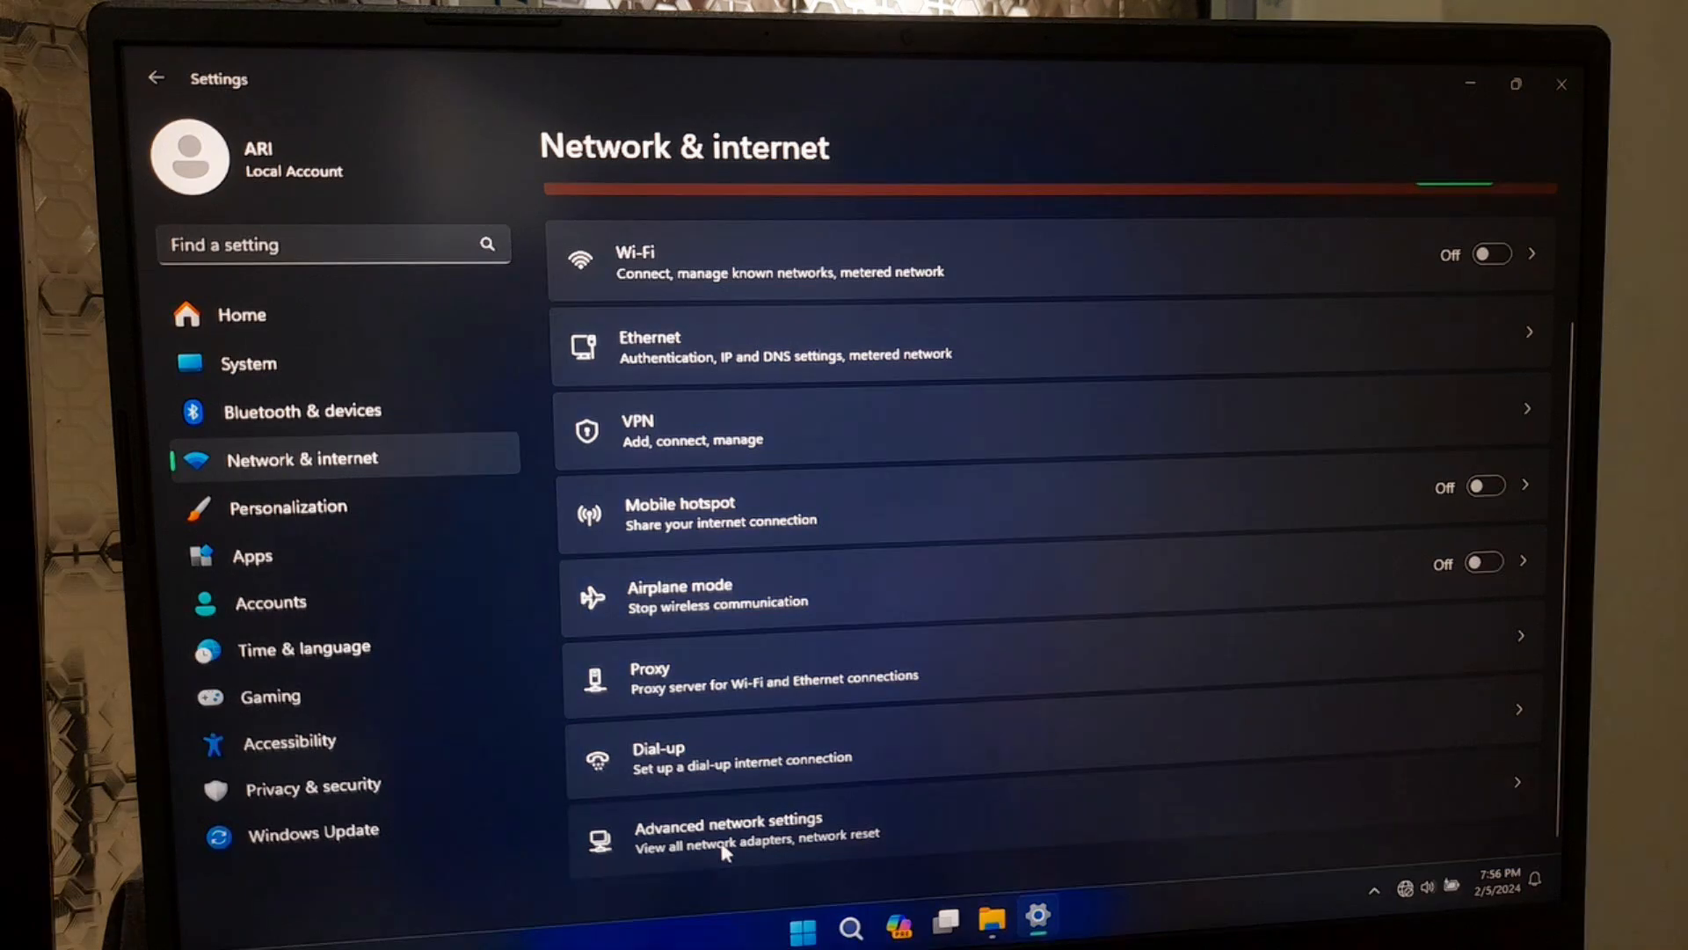
{"action": "left_click", "coordinate": [728, 830]}
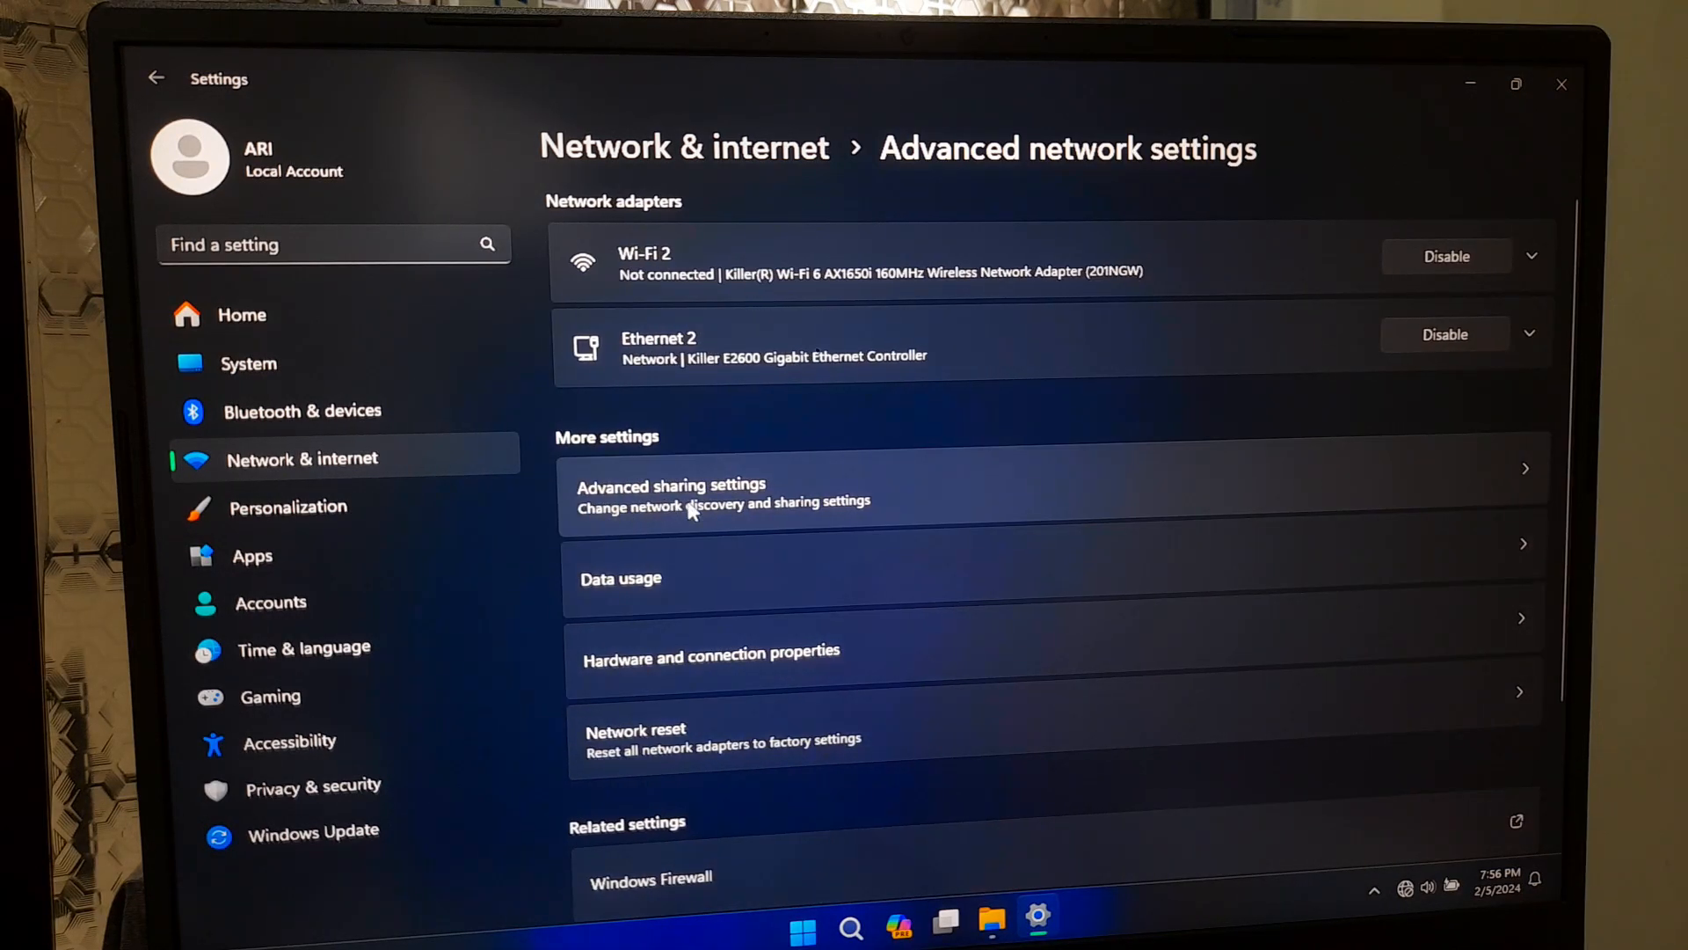
{"action": "left_click", "coordinate": [707, 492]}
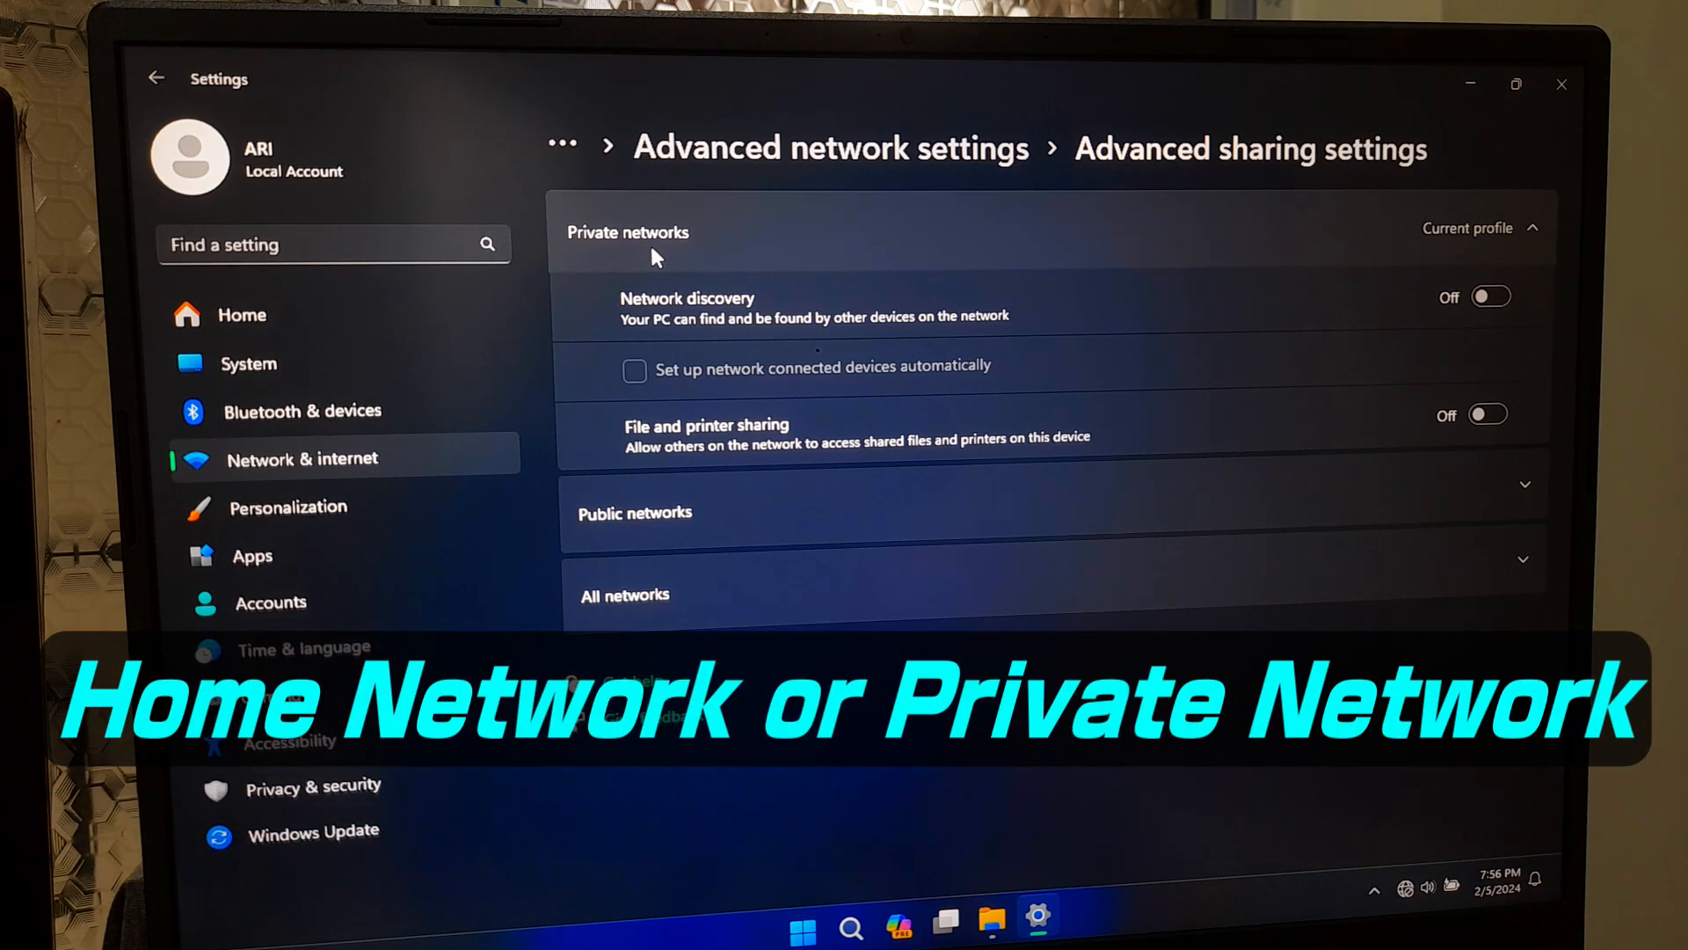
Switch on Network discovery and File and printer sharing under Private networks
{"action": "left_click", "coordinate": [1489, 296]}
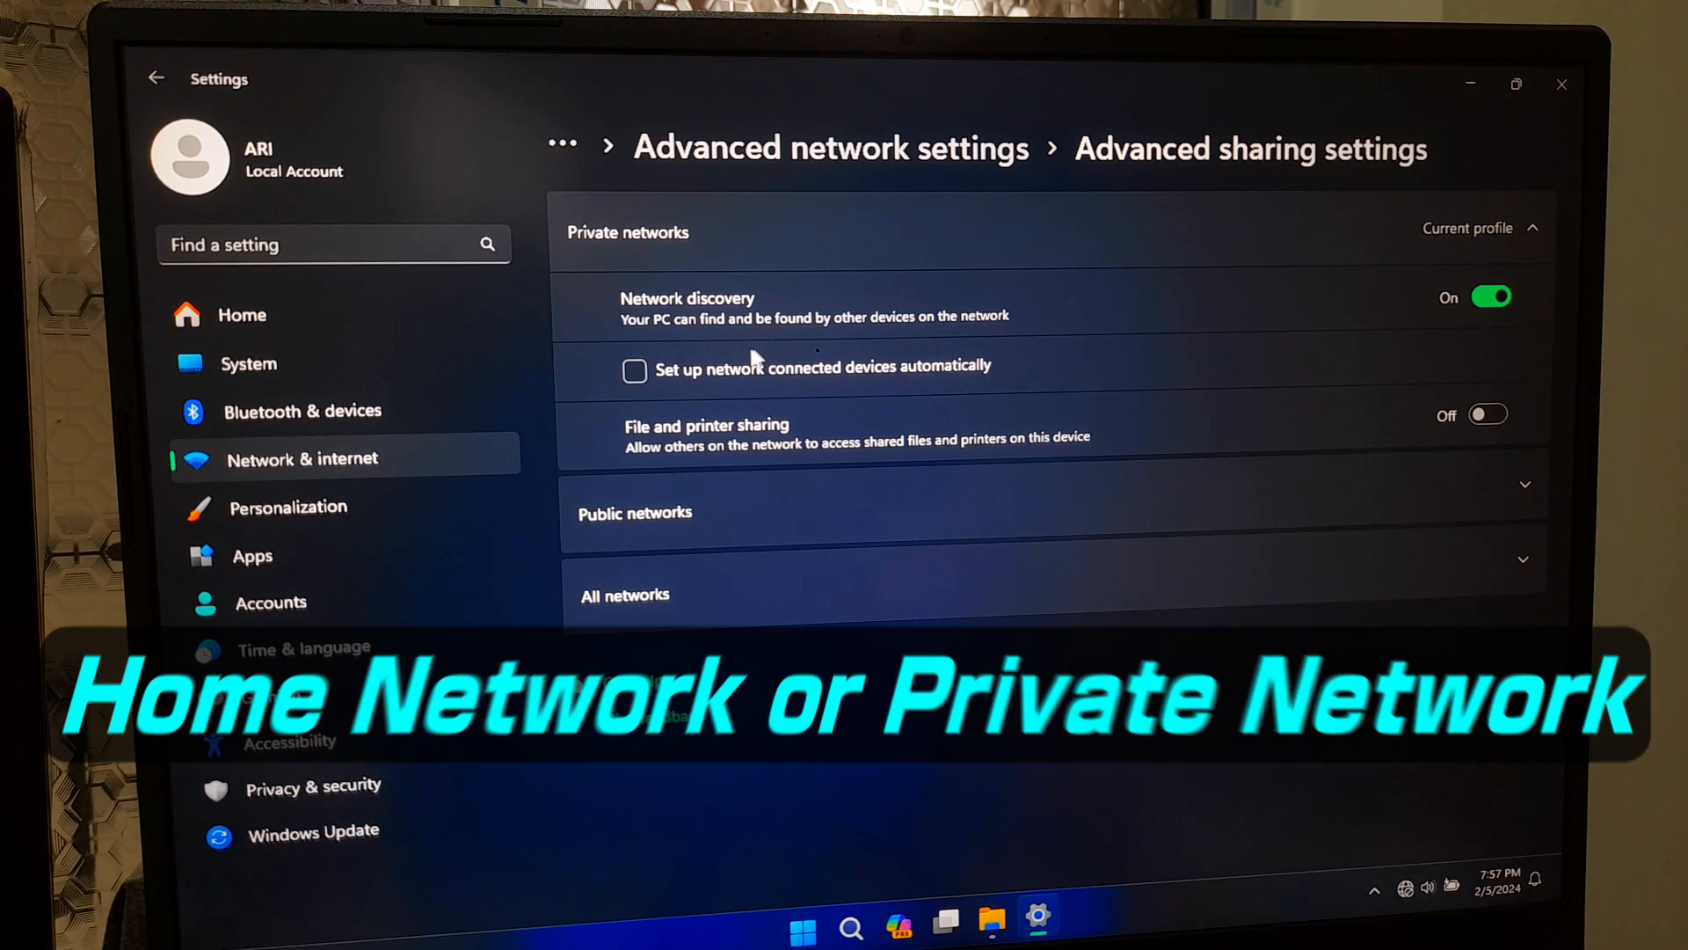
{"action": "left_click", "coordinate": [634, 370]}
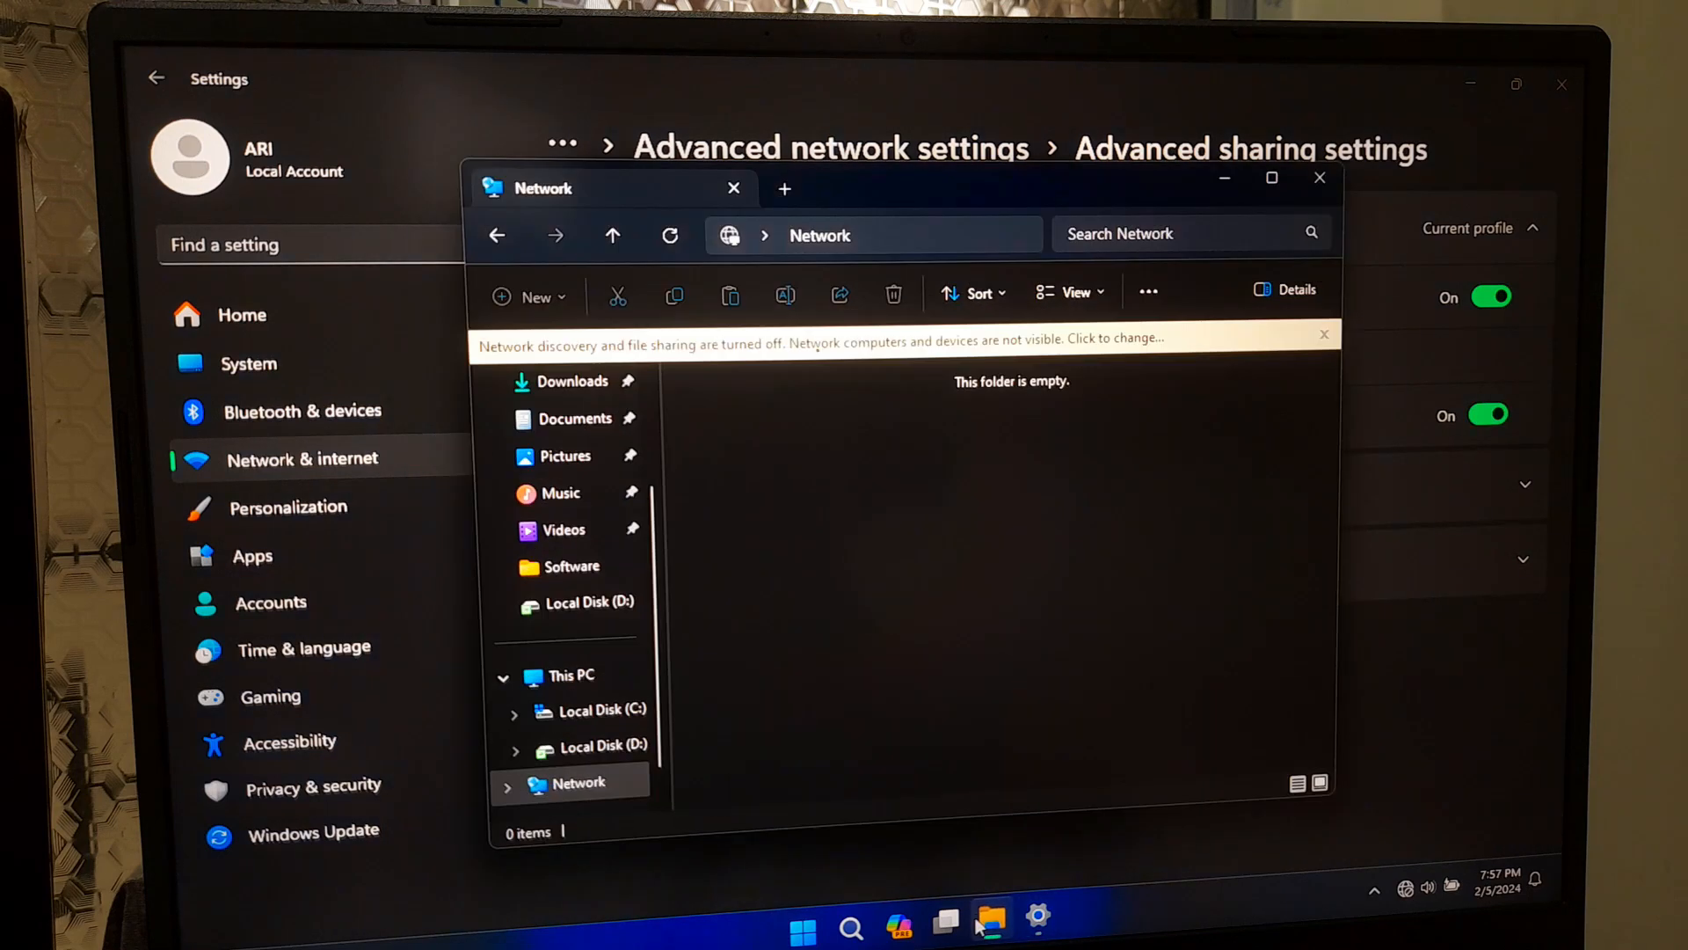
{"action": "mouse_move", "coordinate": [949, 670]}
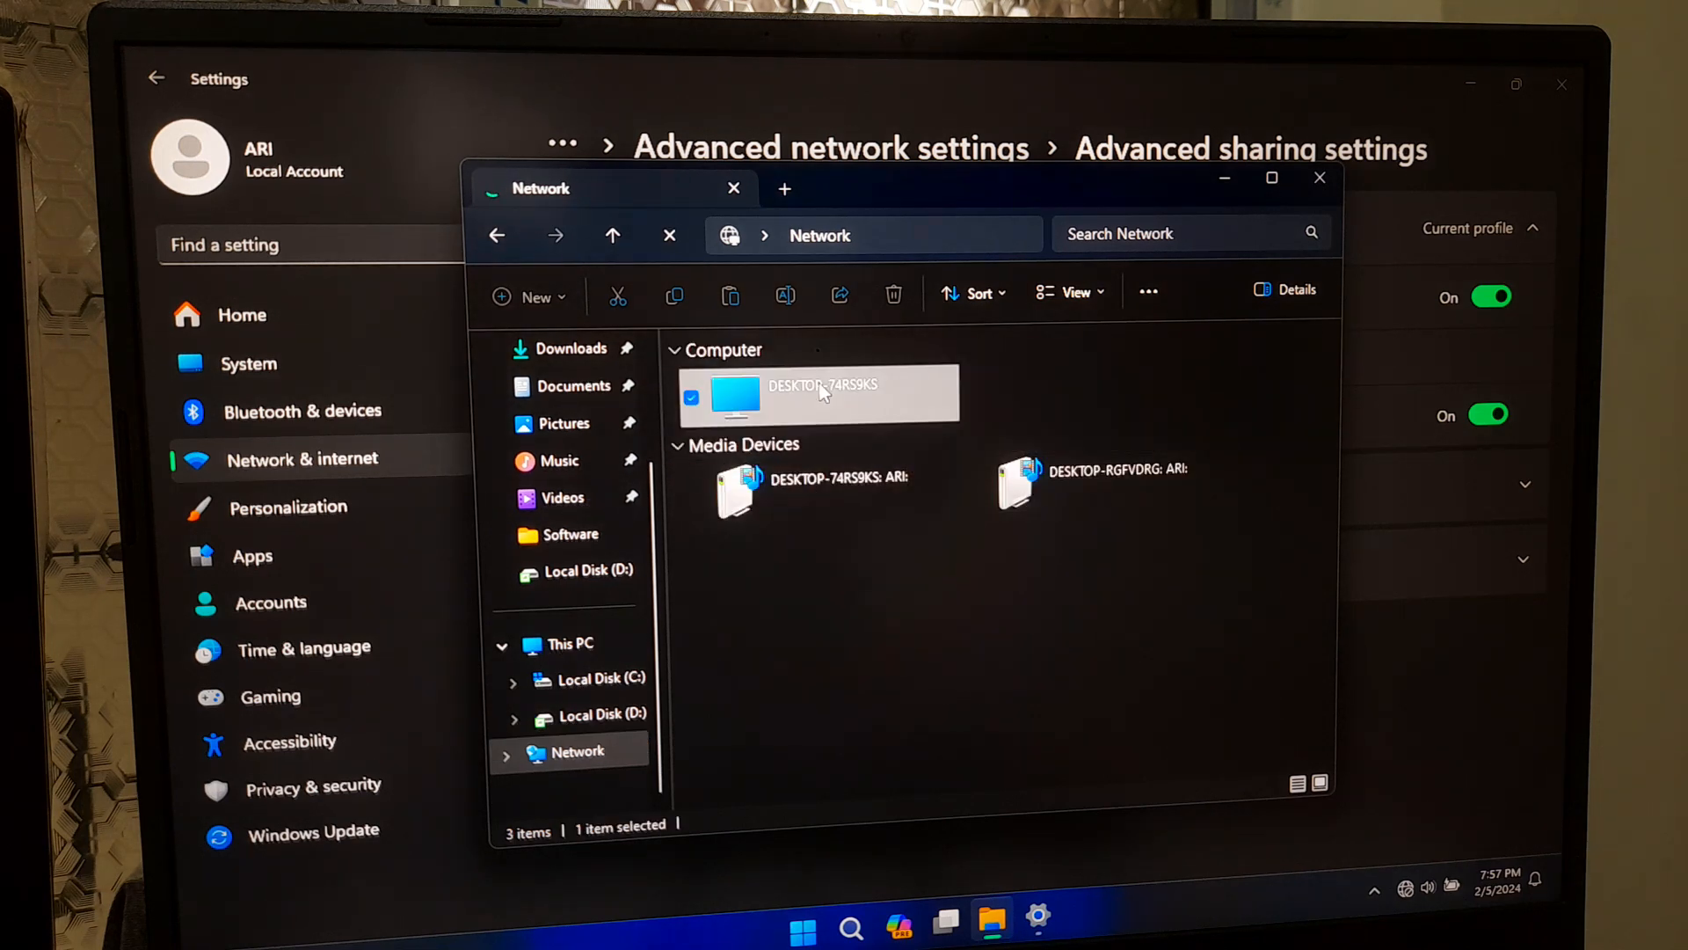
Open DESKTOP-74RS9KS from the refreshed Network folder
{"action": "double_click", "coordinate": [818, 396]}
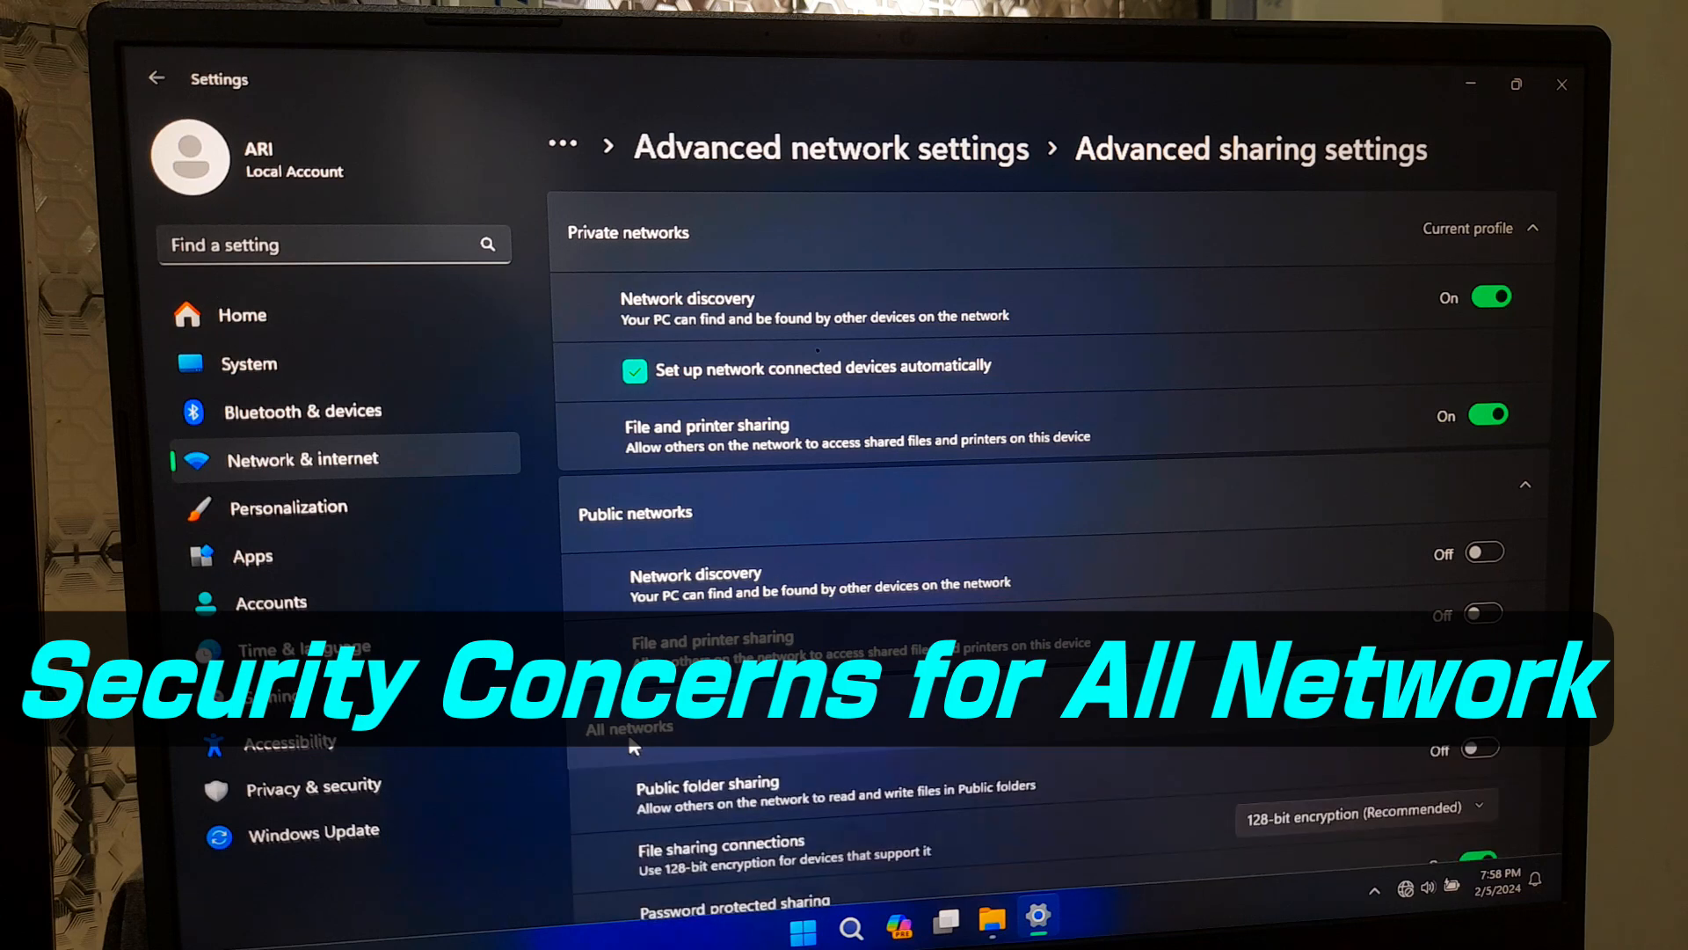
Scroll through the Public networks and All networks sharing options
{"action": "scroll", "scroll_direction": "down", "scroll_amount": 3}
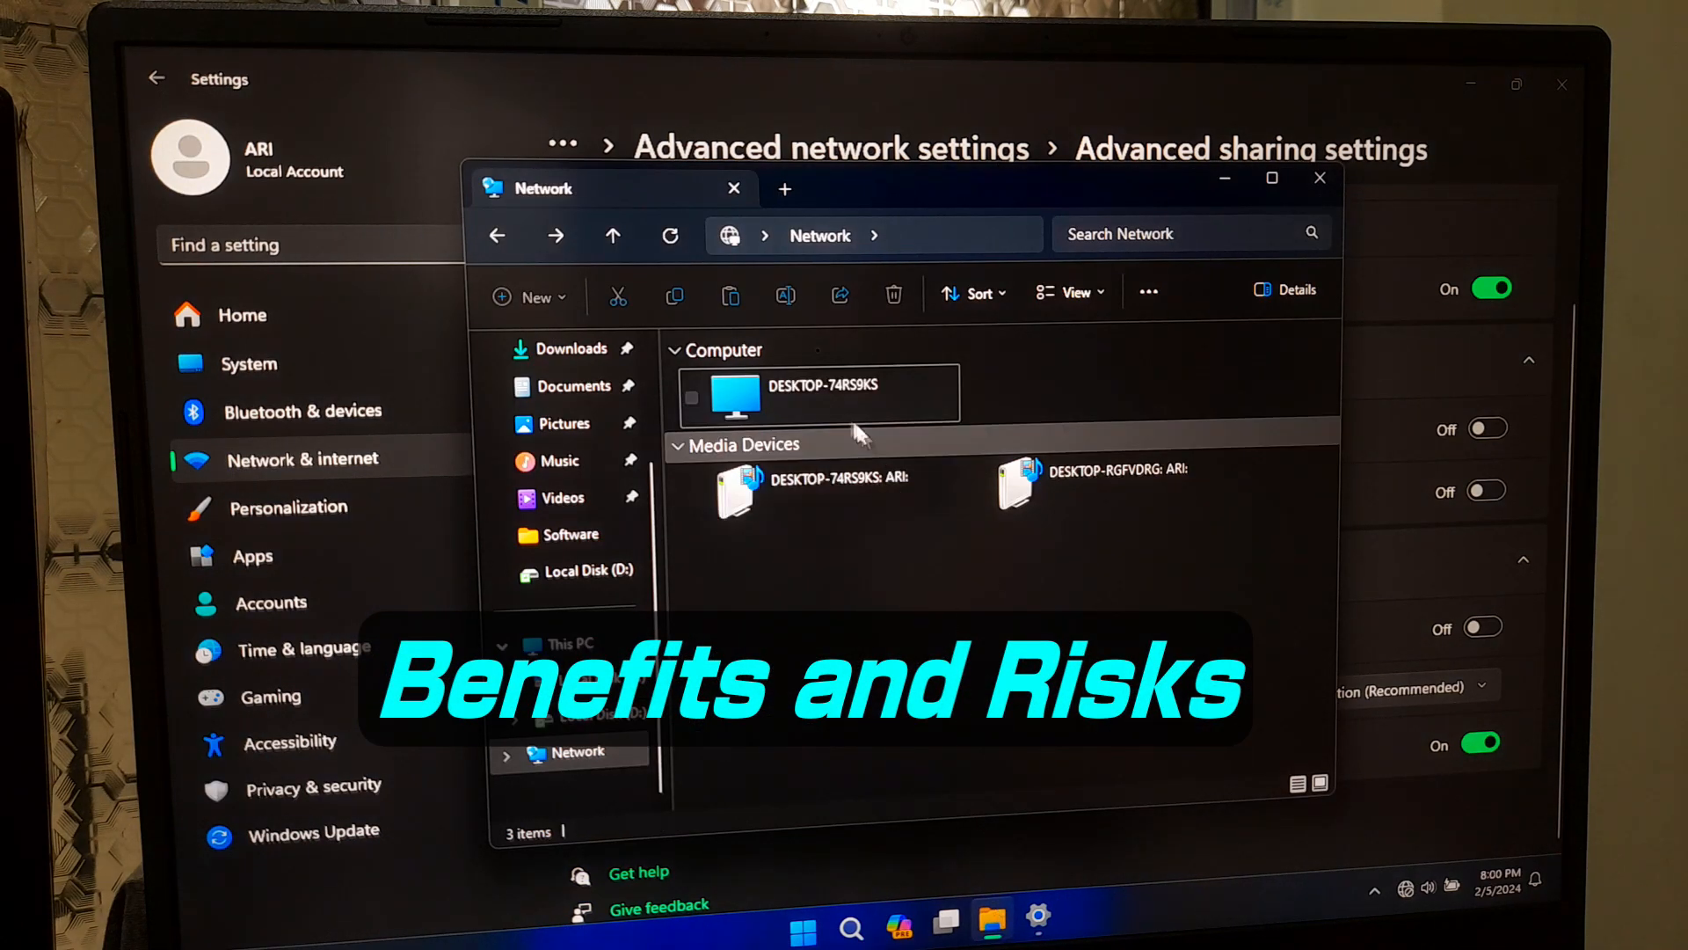
Open DESKTOP-74RS9KS's d share to view its files, then go back to Network
{"action": "left_click", "coordinate": [818, 398]}
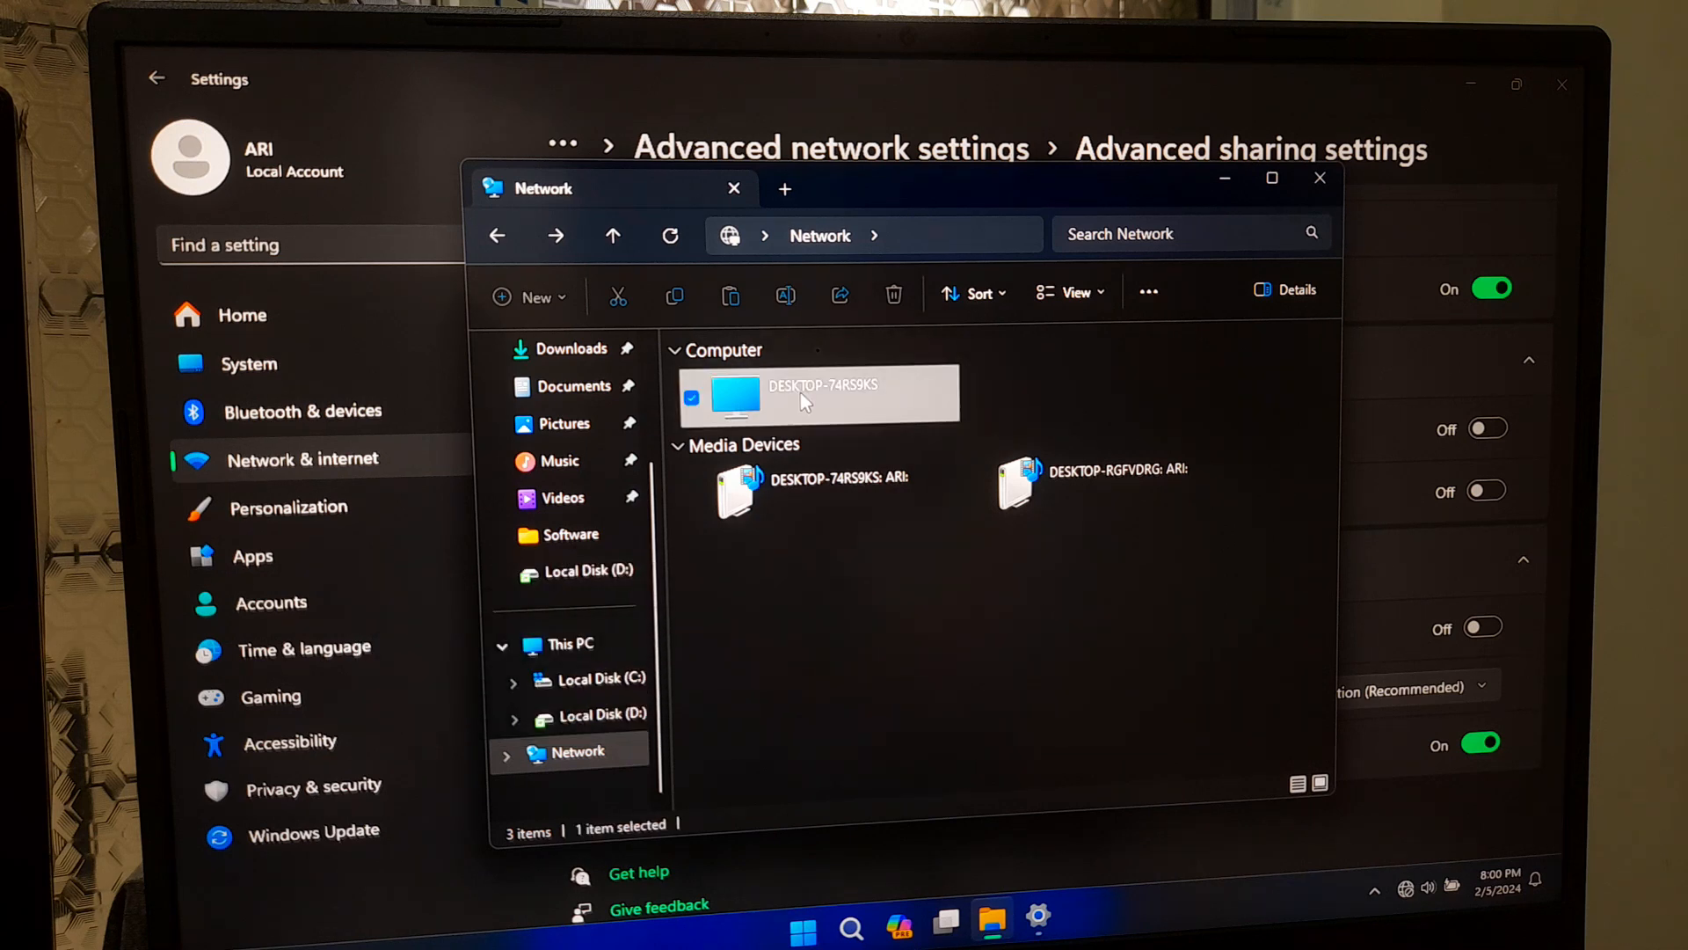
{"action": "double_click", "coordinate": [817, 398]}
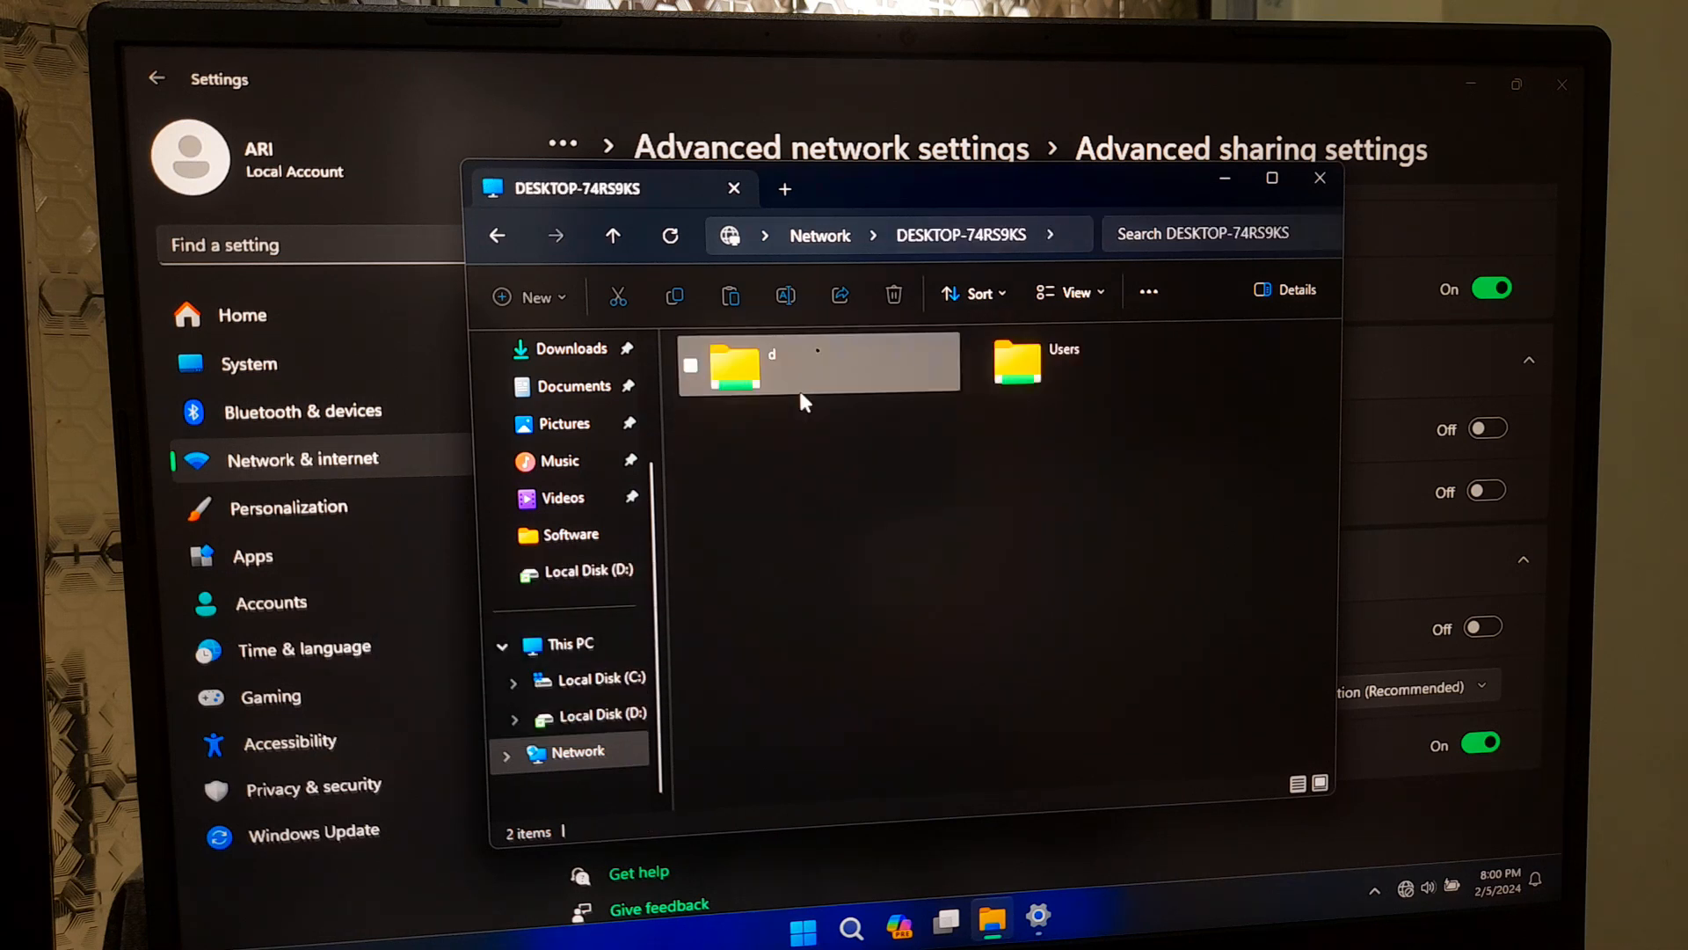
{"action": "double_click", "coordinate": [733, 366]}
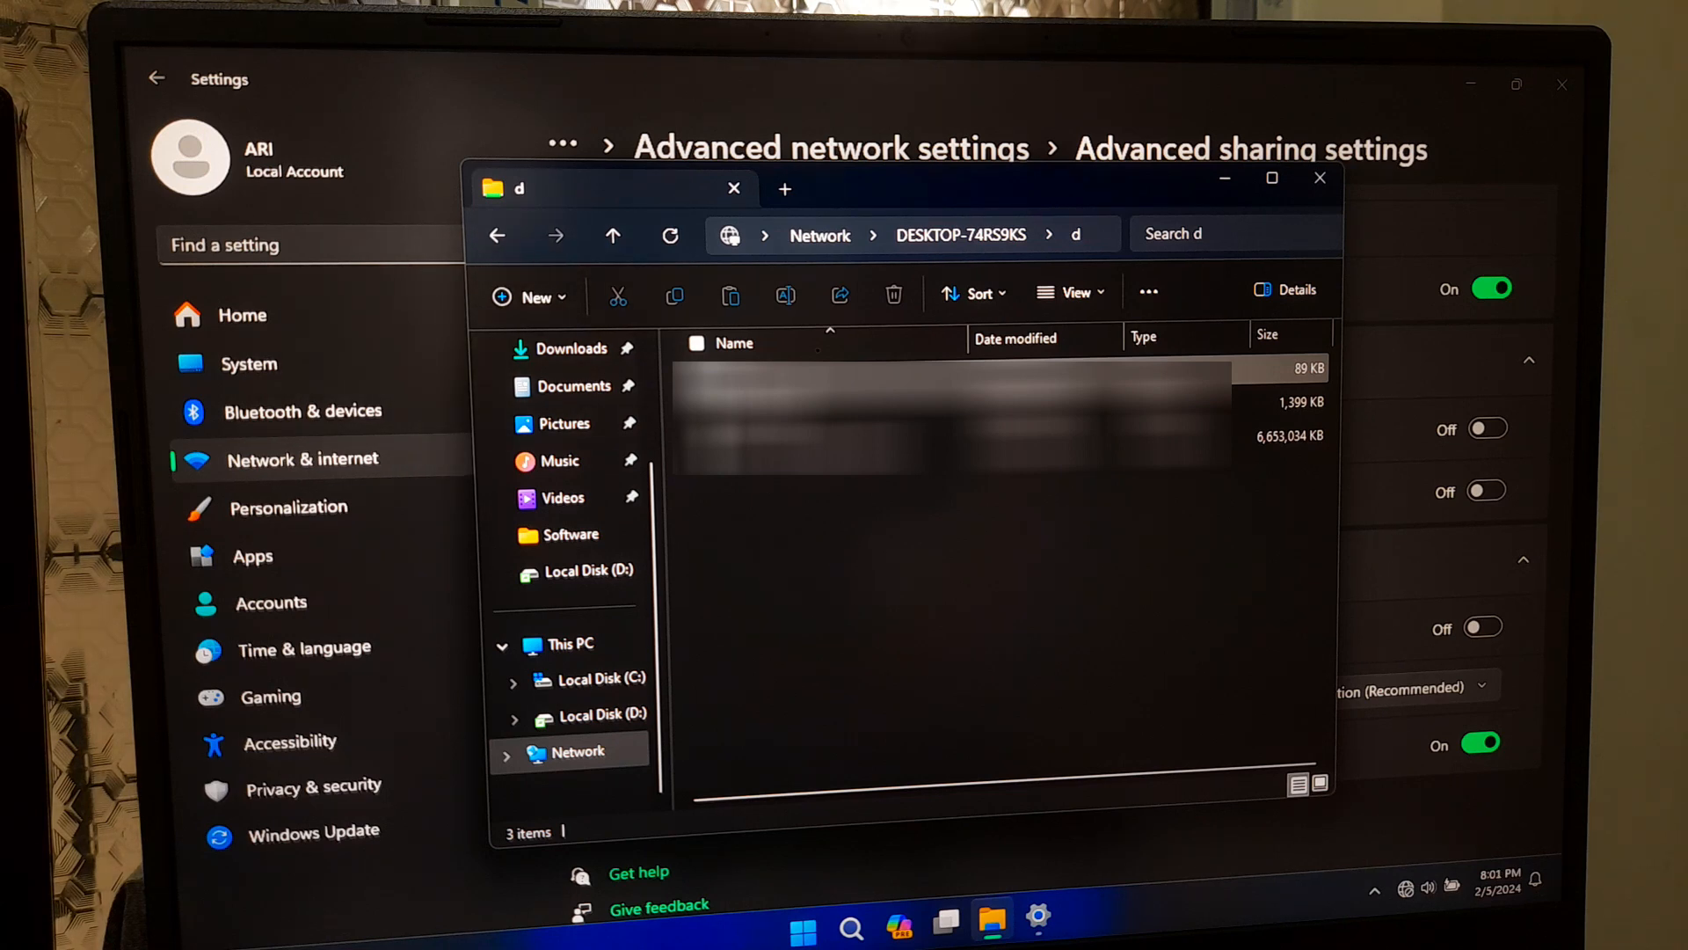
{"action": "left_click", "coordinate": [497, 235]}
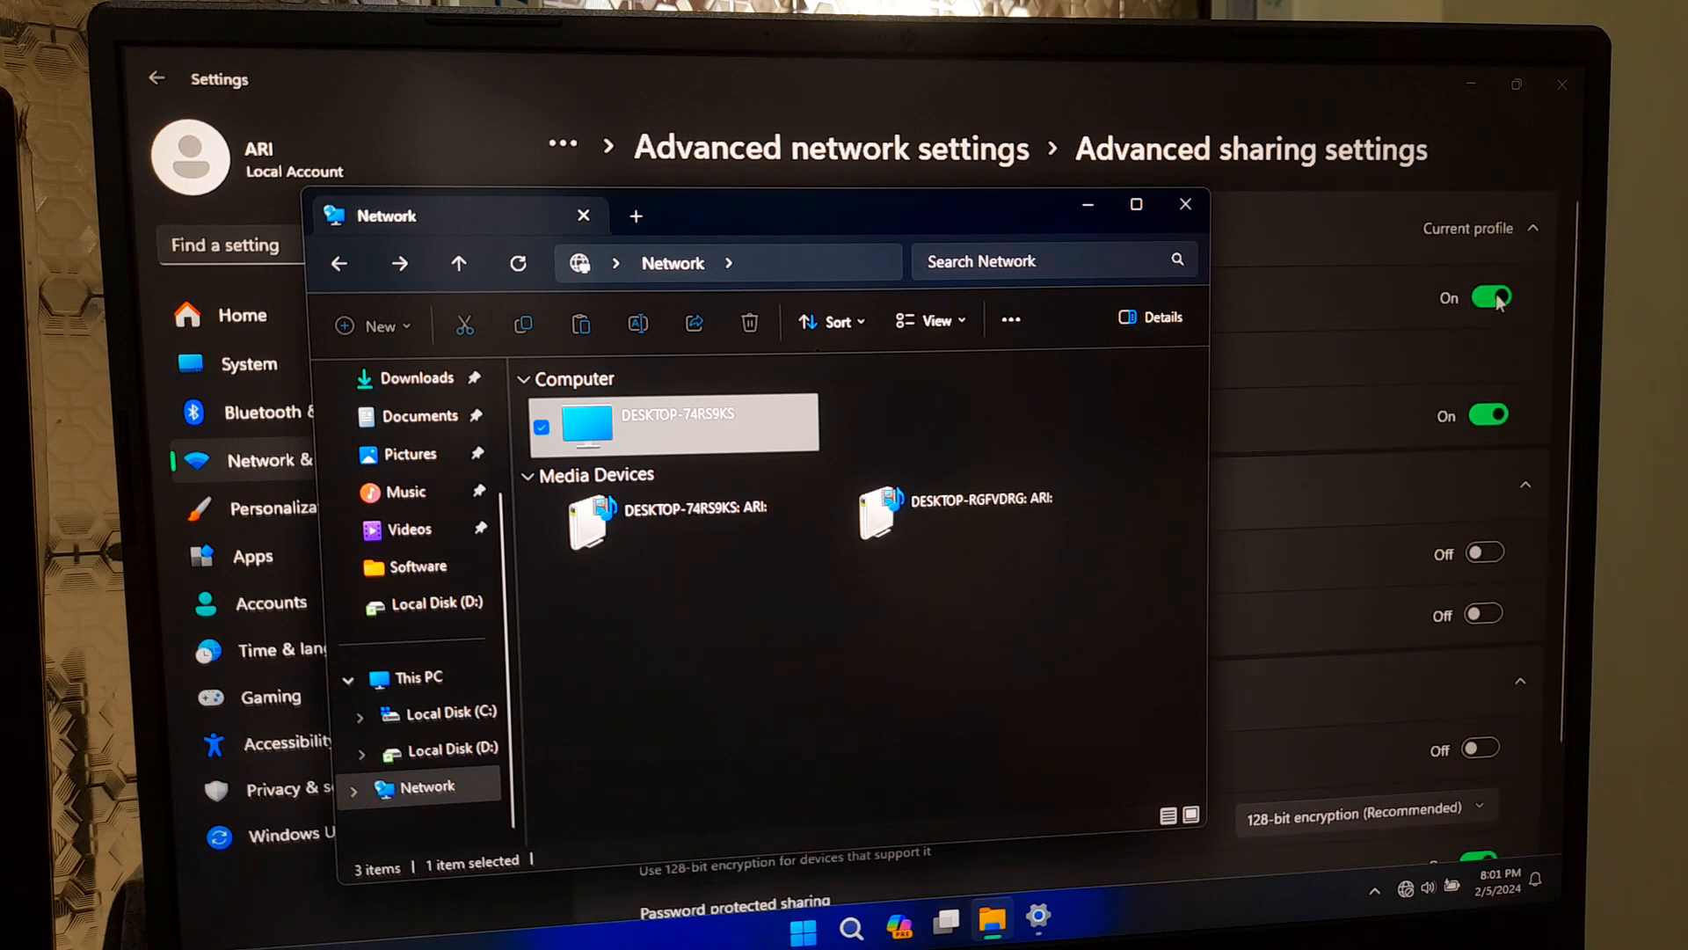
Switch Network discovery off under Private networks
{"action": "left_click", "coordinate": [583, 215]}
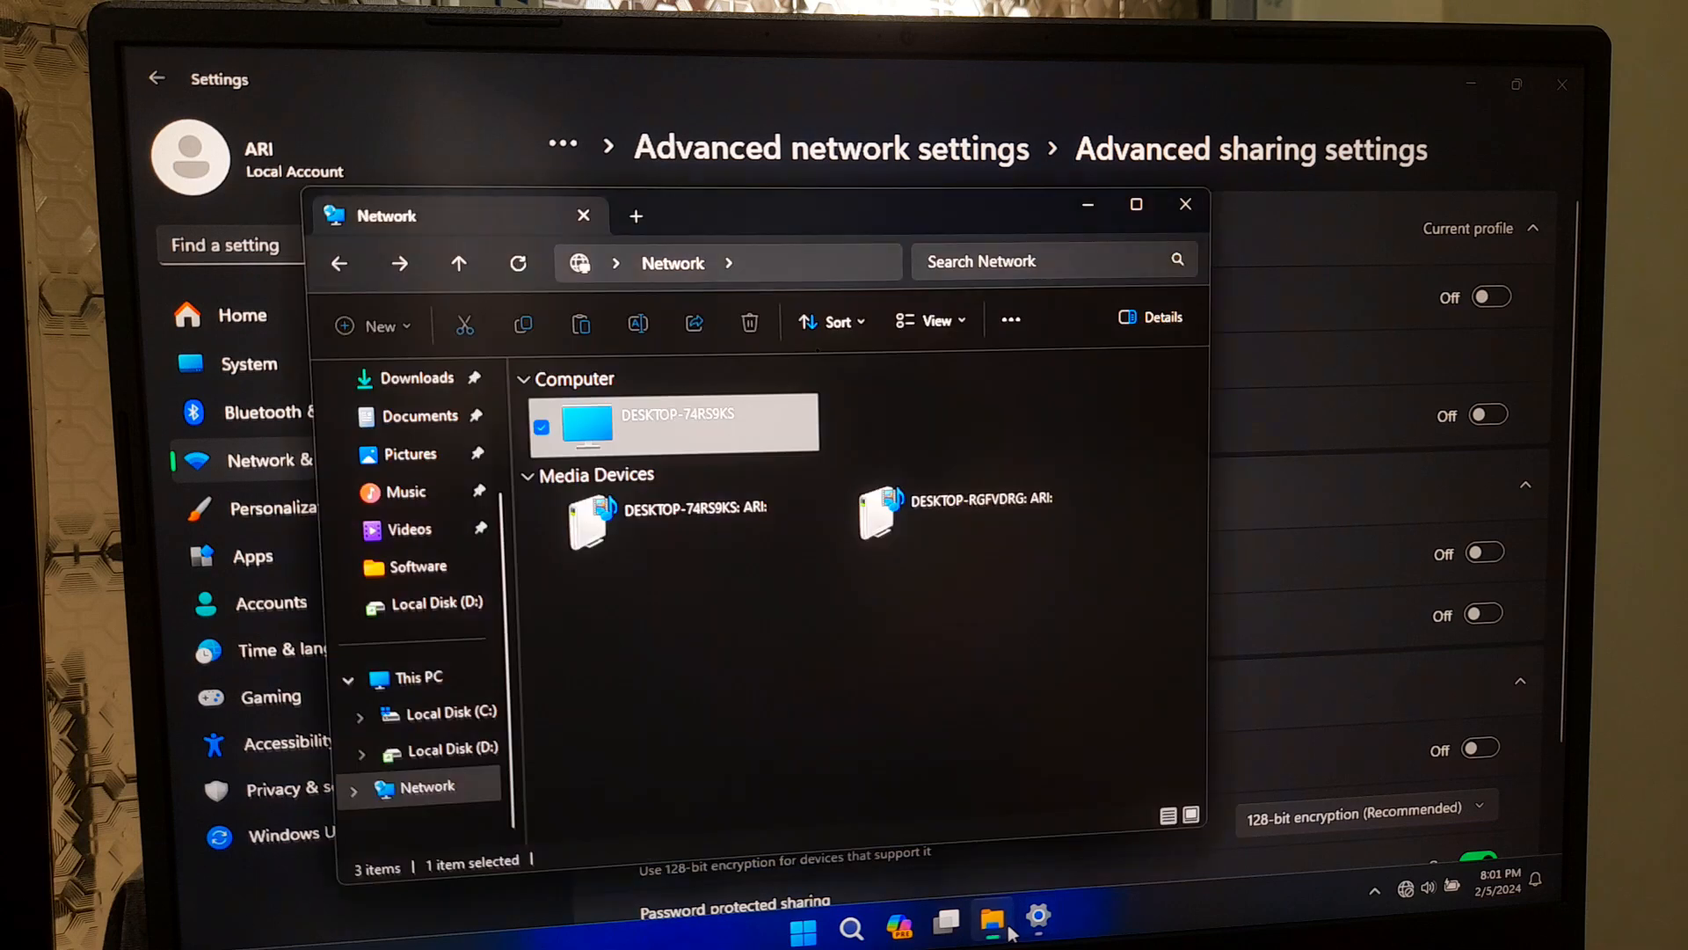
{"action": "mouse_move", "coordinate": [932, 677]}
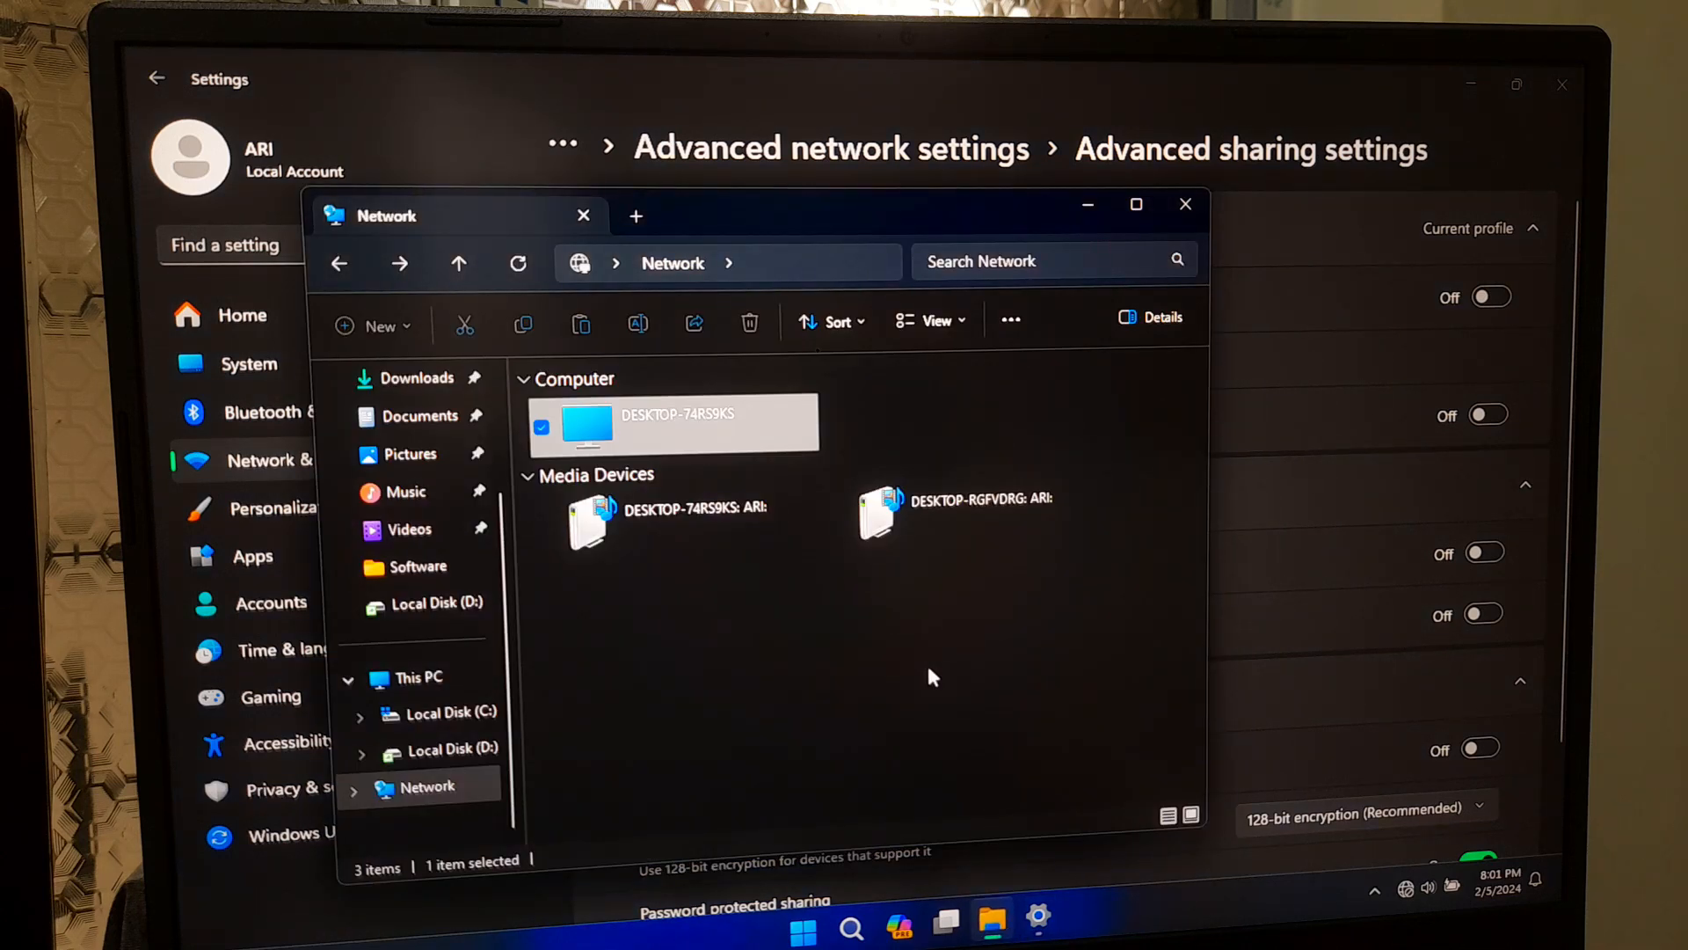